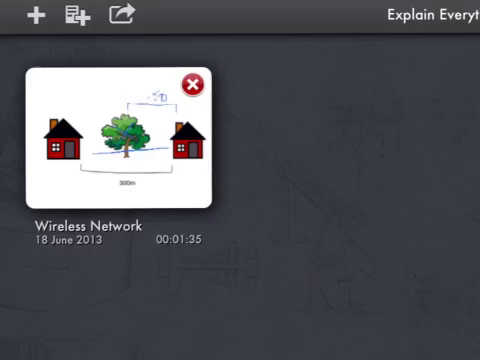
Start a new blank project with the white template from the project browser.
click(232, 188)
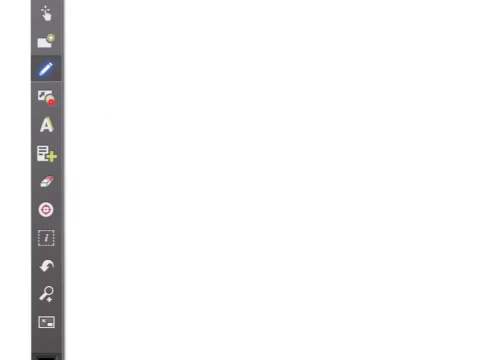
Bring up the Insert an object choices from the left toolbar.
click(44, 68)
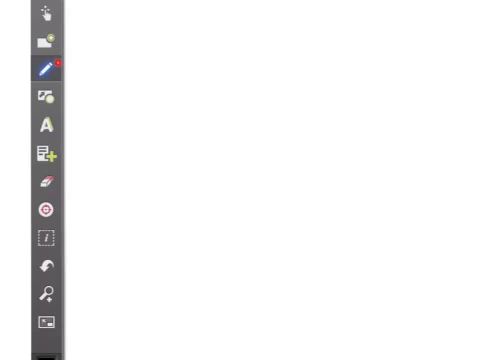
click(40, 152)
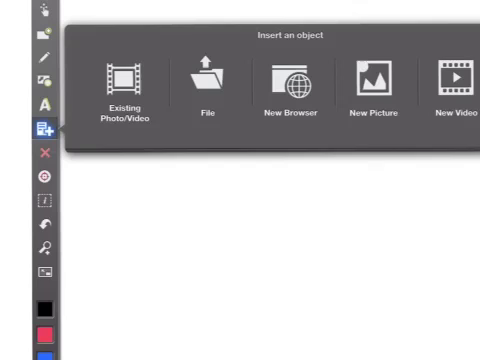
Choose Existing Photo/Video and load the exam questions photo into Edit Image.
click(116, 84)
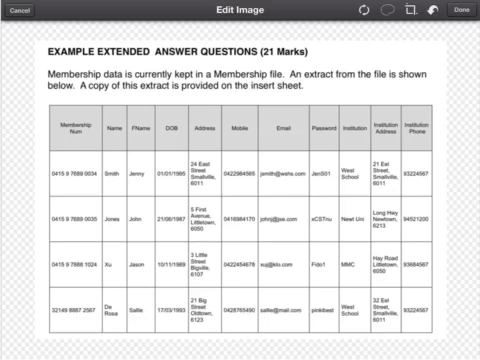
Place the cropped exam photo on the slide and show the pen's tip and width settings.
click(56, 298)
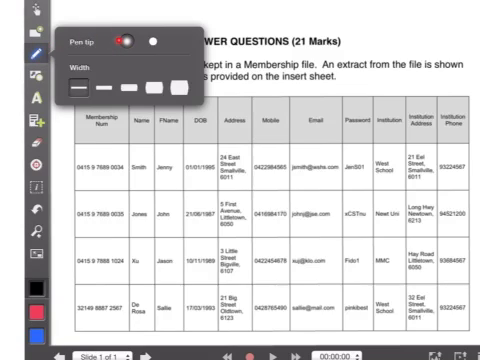
click(122, 38)
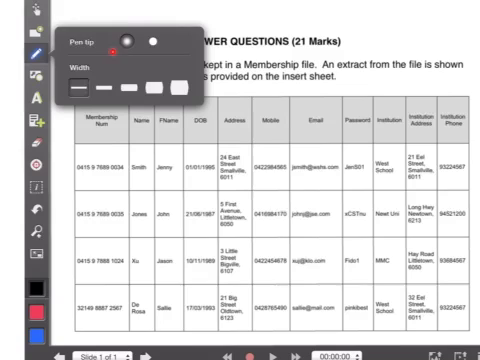